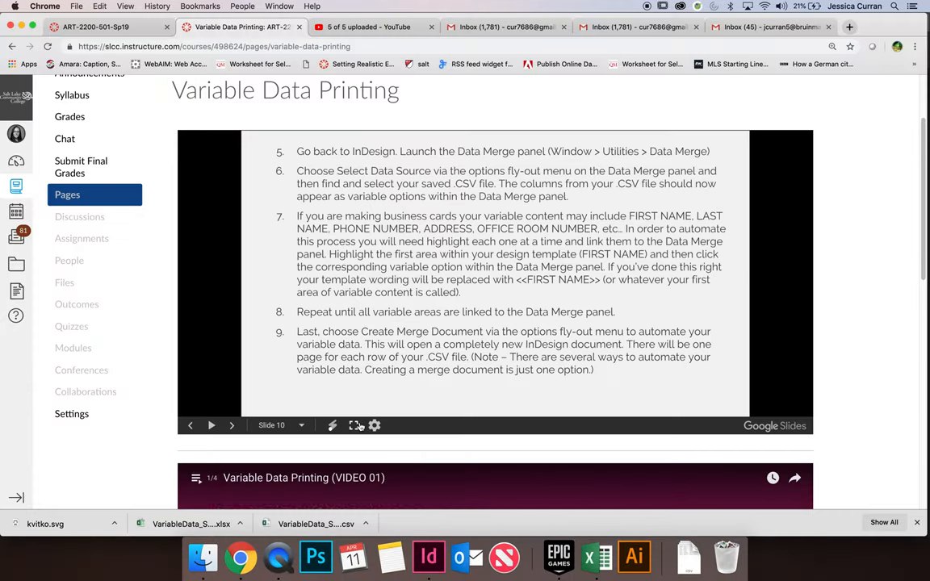
pyautogui.moveTo(428, 555)
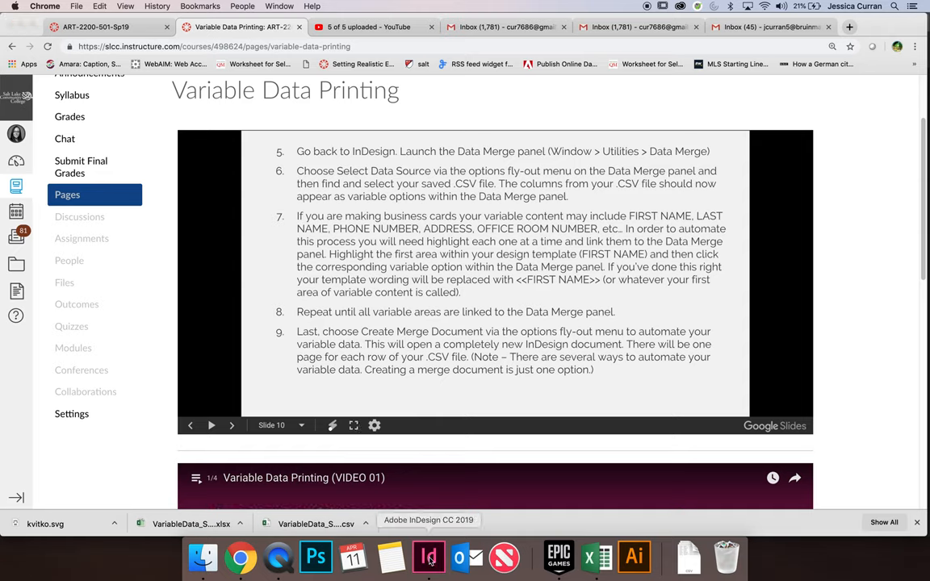
# Step: Switch to InDesign and start a new document from File > New > Document
pyautogui.click(403, 555)
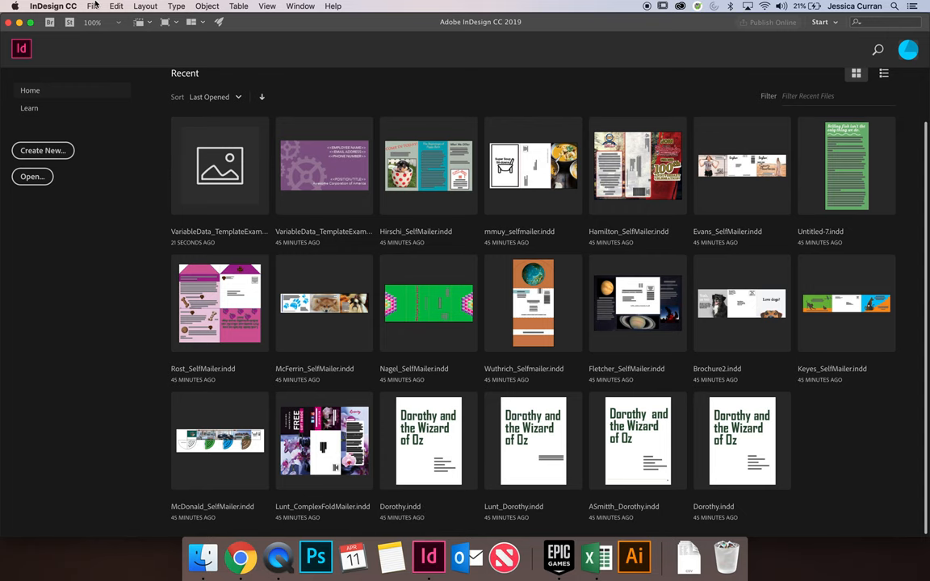
pyautogui.click(95, 5)
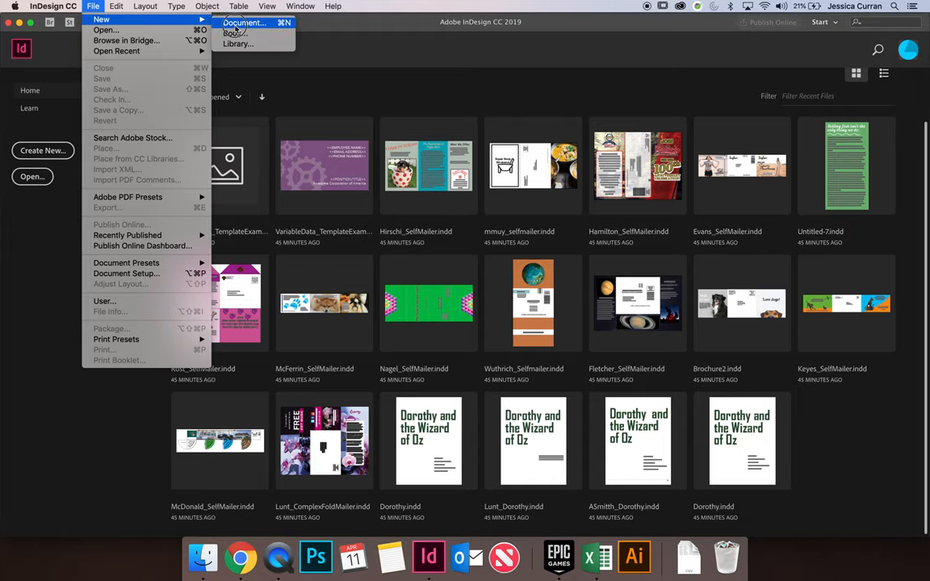
pyautogui.click(244, 22)
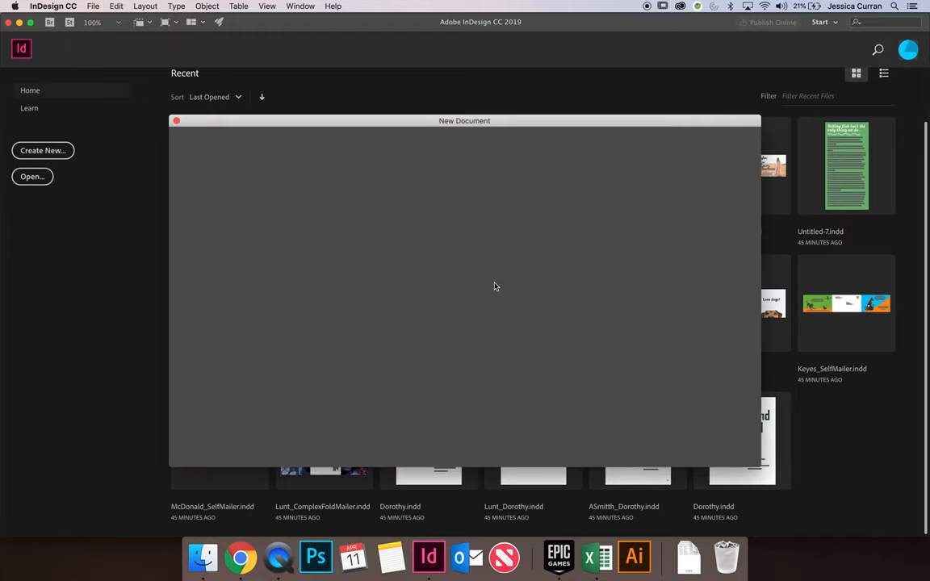
pyautogui.moveTo(497, 278)
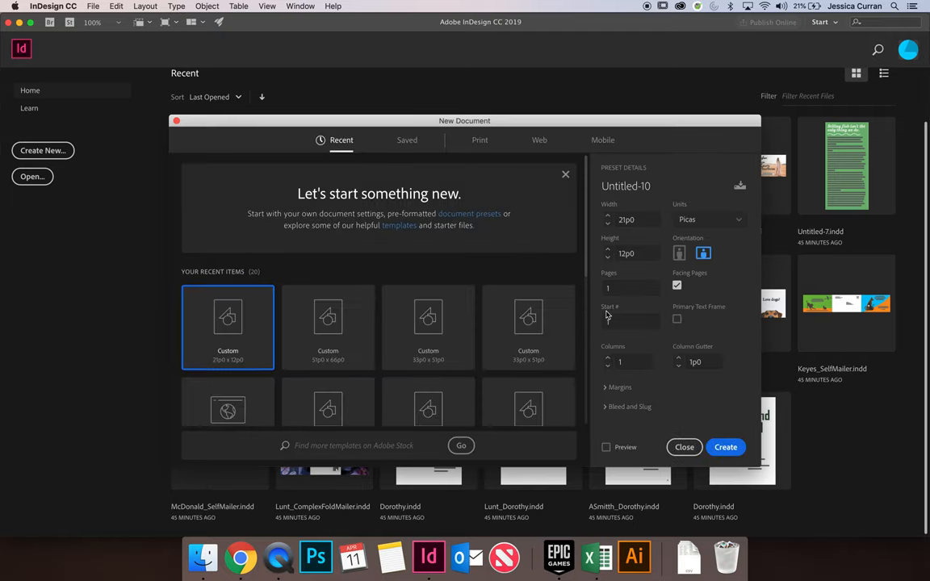
# Step: Set the new document to inches, 3.5 × 2 in, with Facing Pages turned off
pyautogui.click(706, 219)
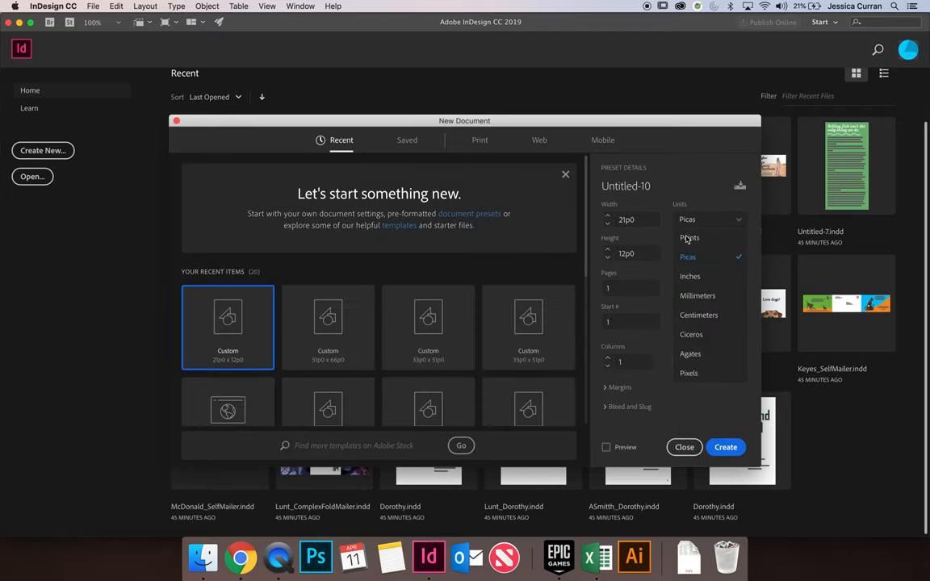
pyautogui.click(689, 276)
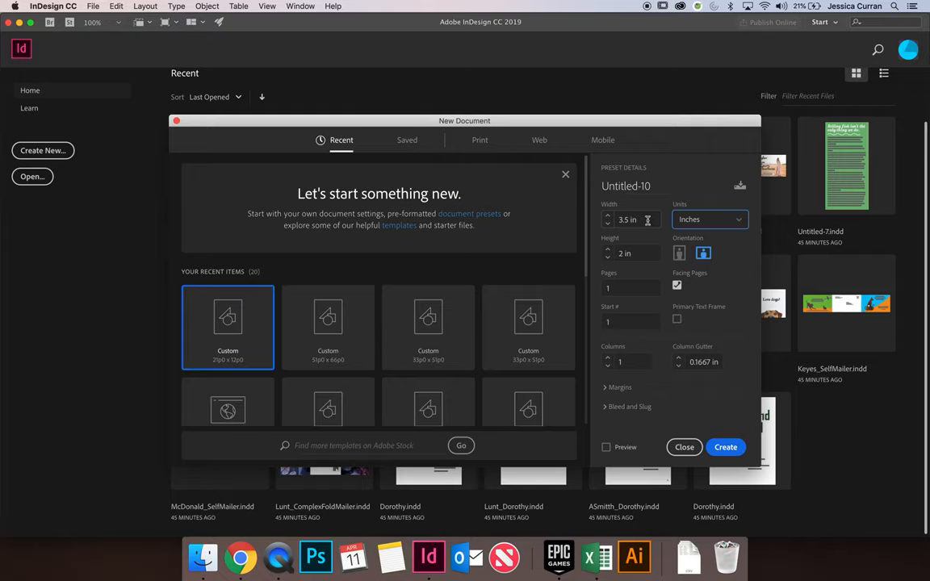
pyautogui.click(633, 219)
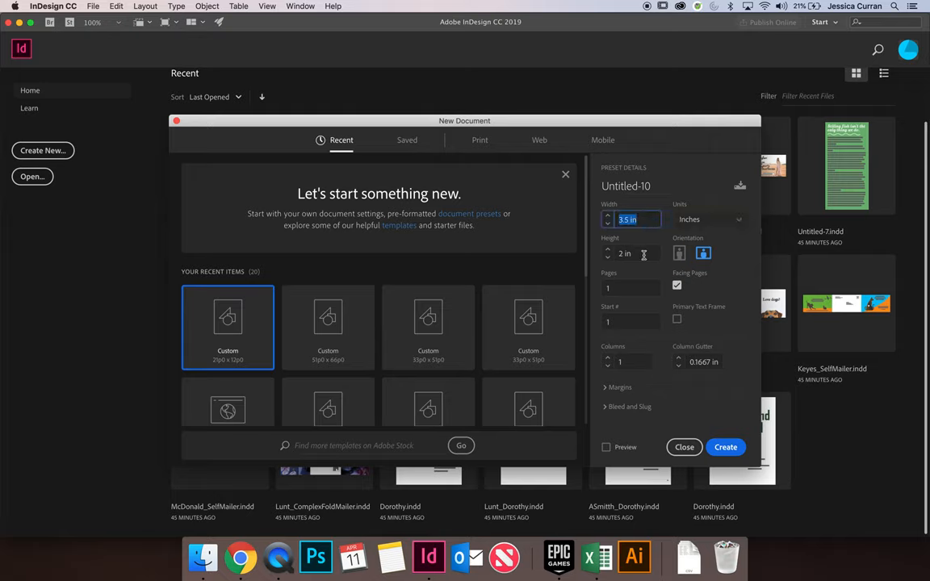
pyautogui.moveTo(643, 254)
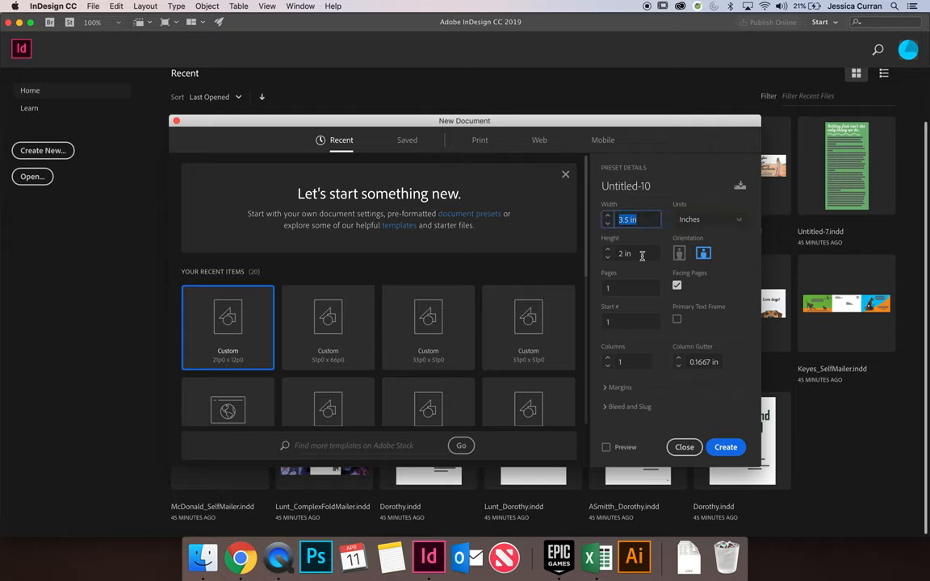
pyautogui.moveTo(703, 299)
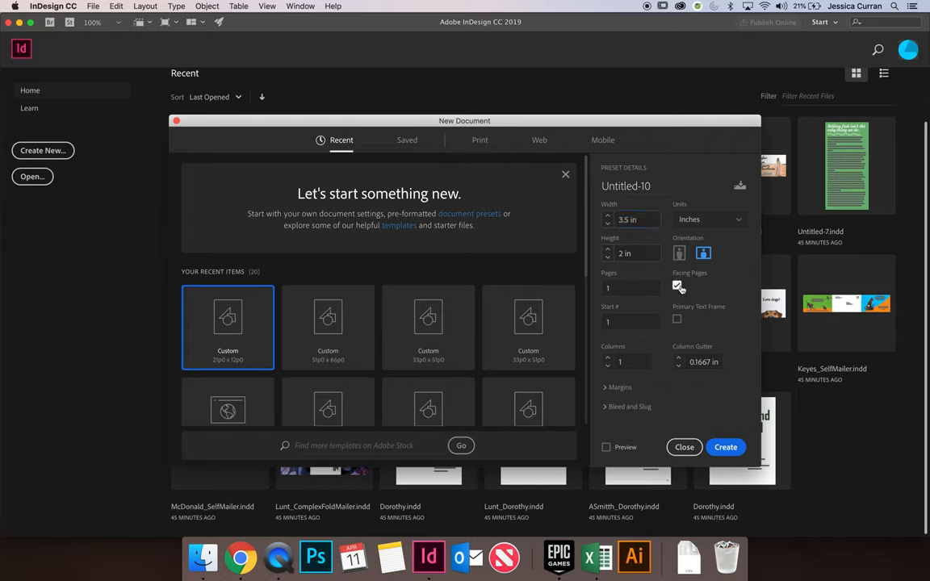
pyautogui.click(676, 286)
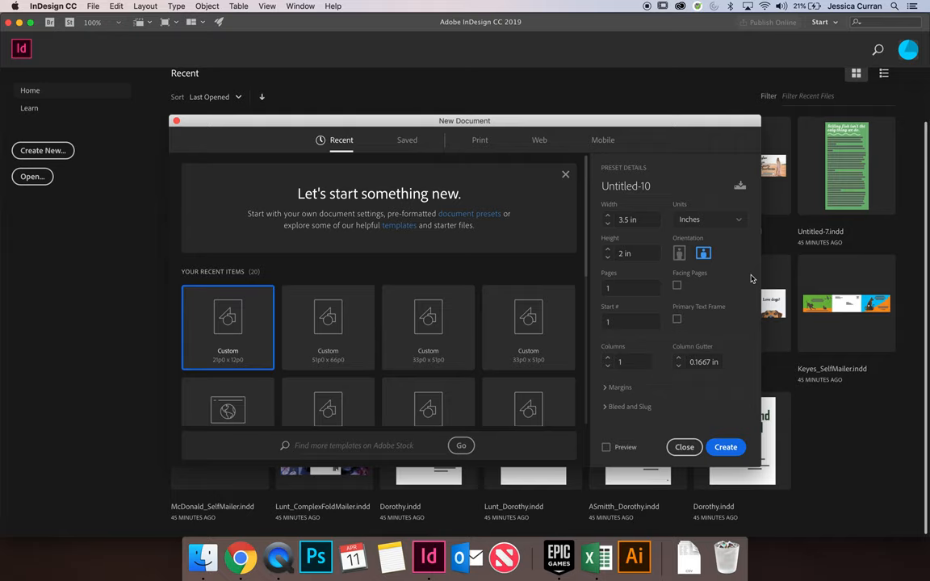
pyautogui.moveTo(741, 321)
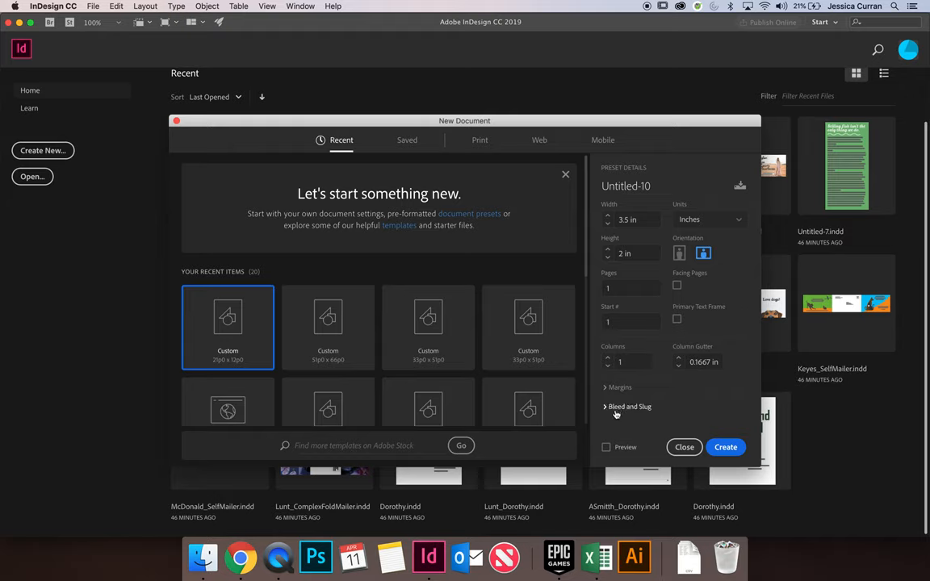
# Step: Reveal Margins and Bleed, keep 0.125 in on every side, and create the document
pyautogui.click(630, 406)
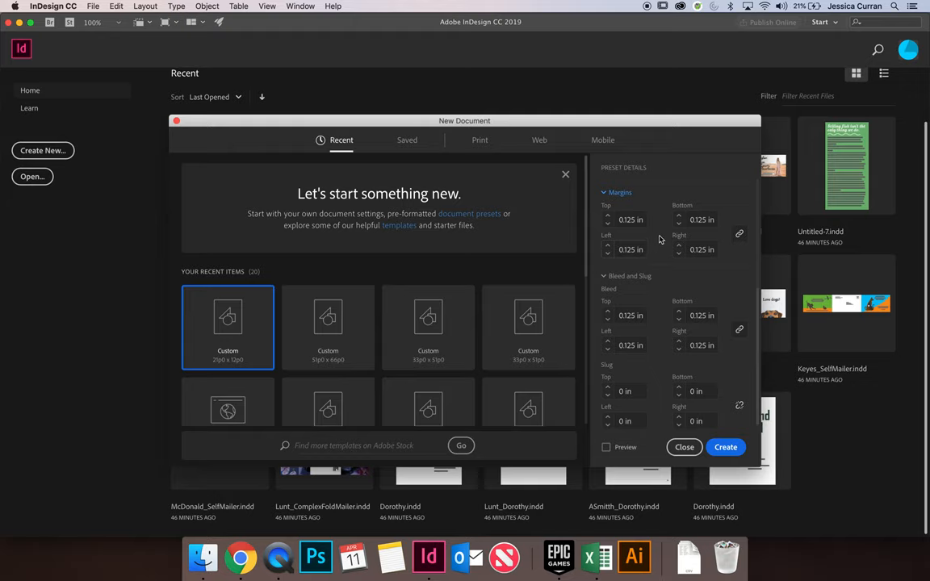
pyautogui.moveTo(672, 269)
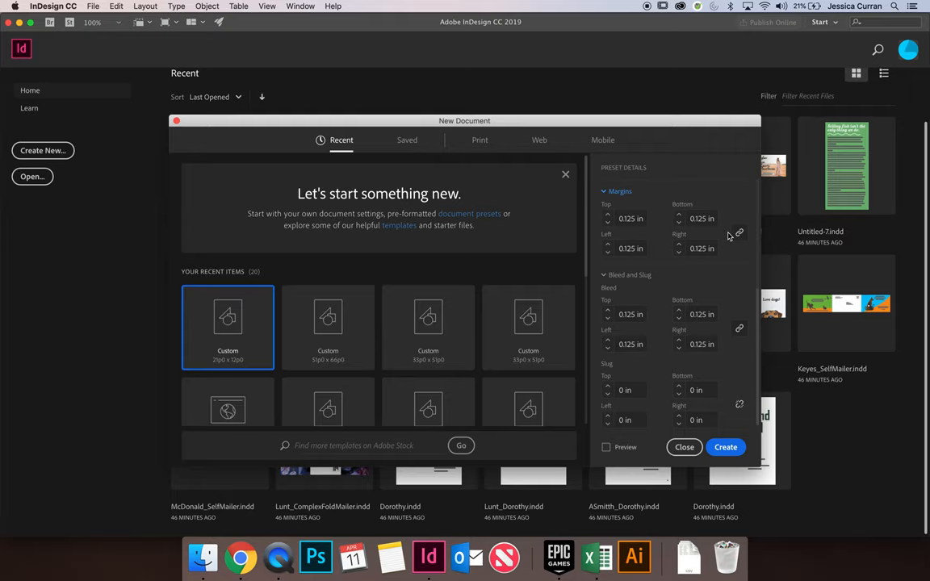
pyautogui.moveTo(730, 266)
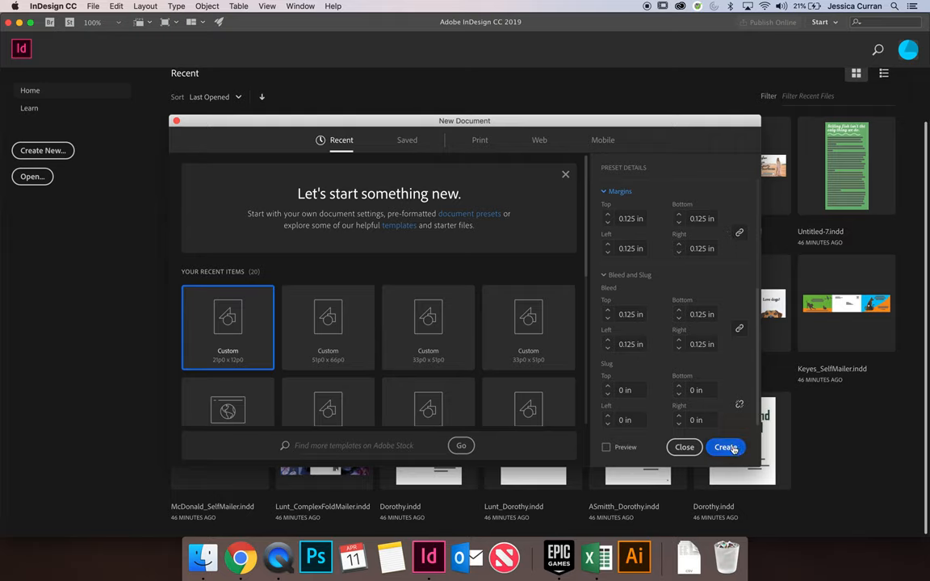
pyautogui.moveTo(728, 448)
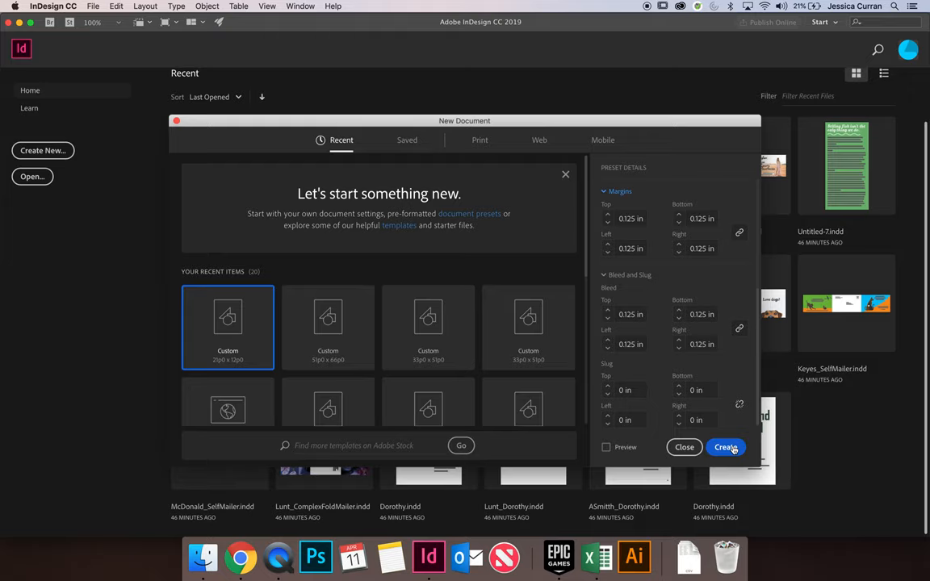
pyautogui.click(726, 447)
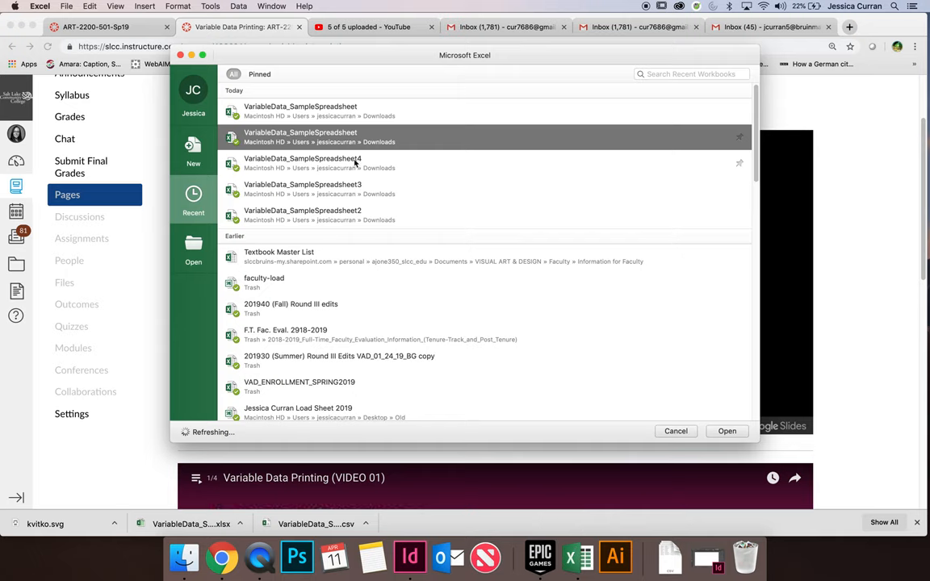
# Step: Open VariableData_SampleSpreadsheet in Excel, minimize it, and browse the Downloads folder
pyautogui.click(675, 431)
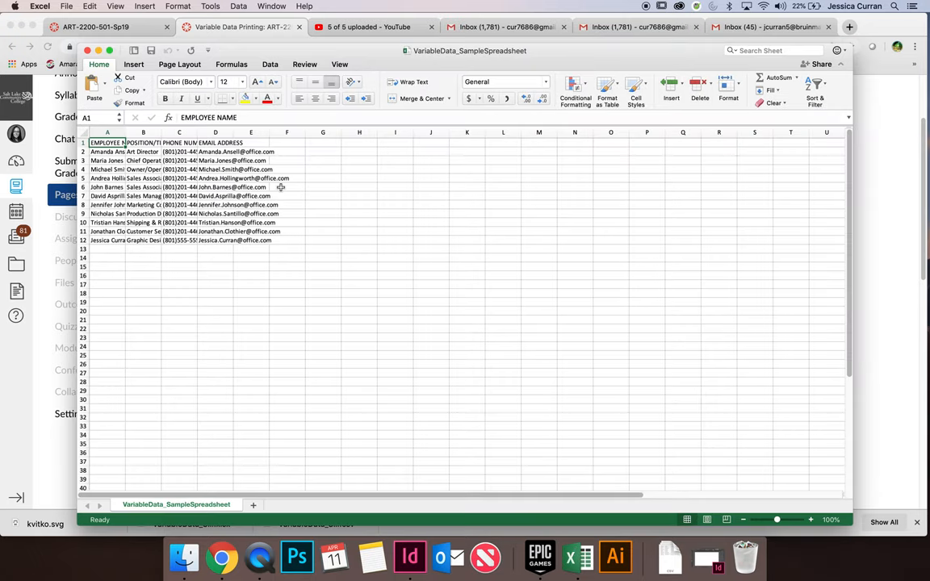
pyautogui.click(242, 30)
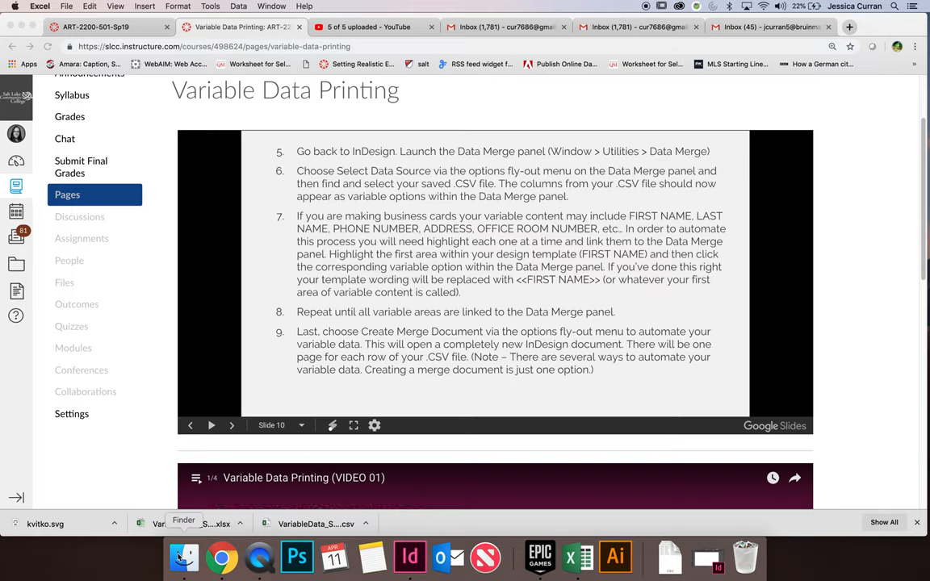
pyautogui.click(184, 550)
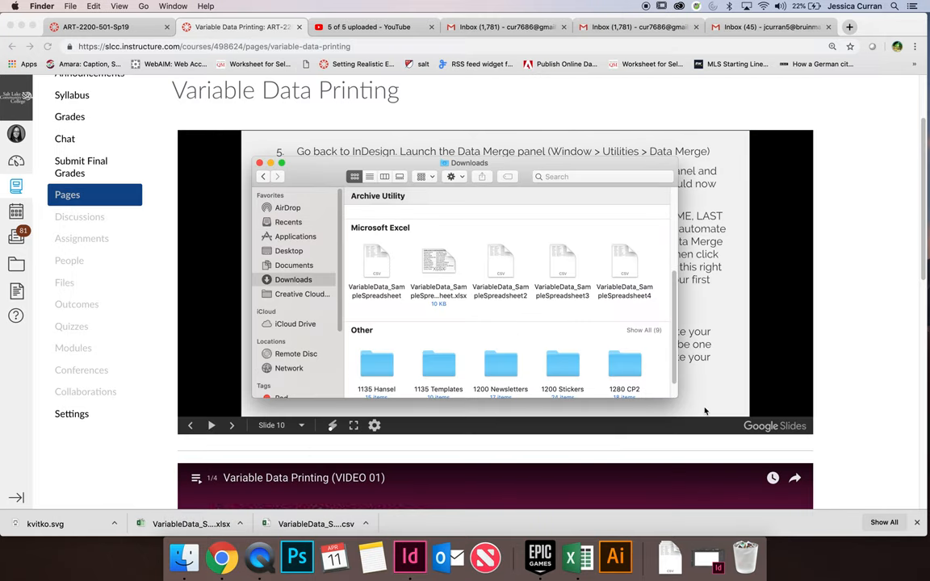
pyautogui.click(439, 262)
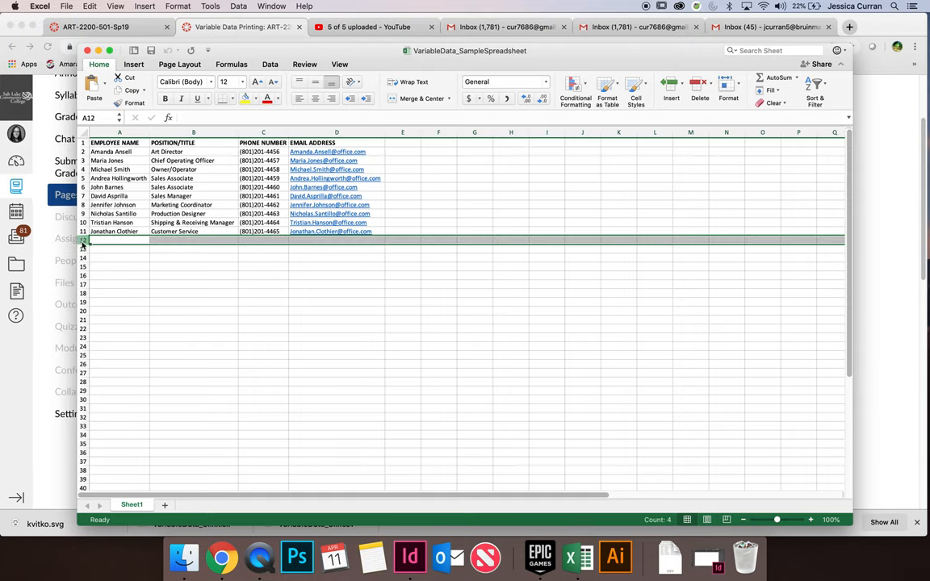
pyautogui.click(119, 249)
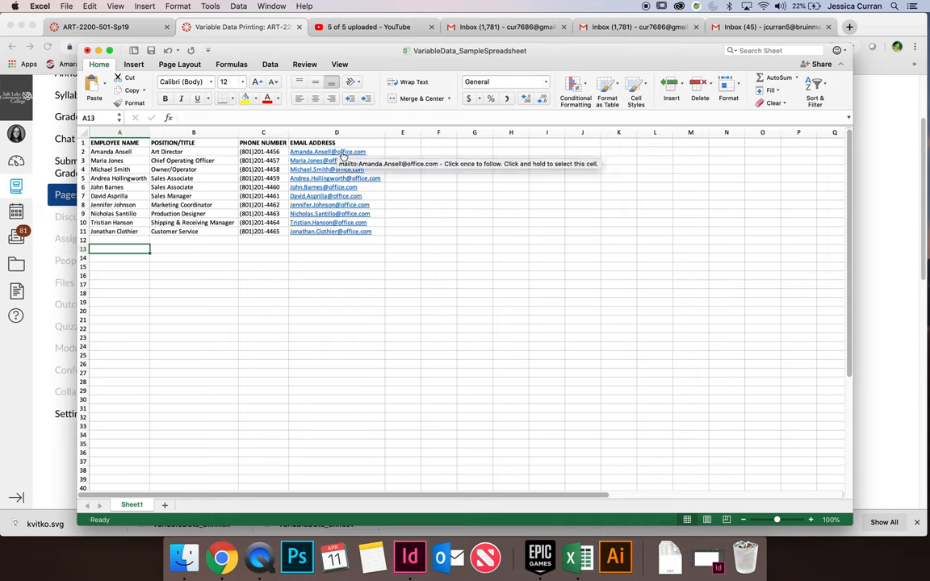
pyautogui.moveTo(192, 155)
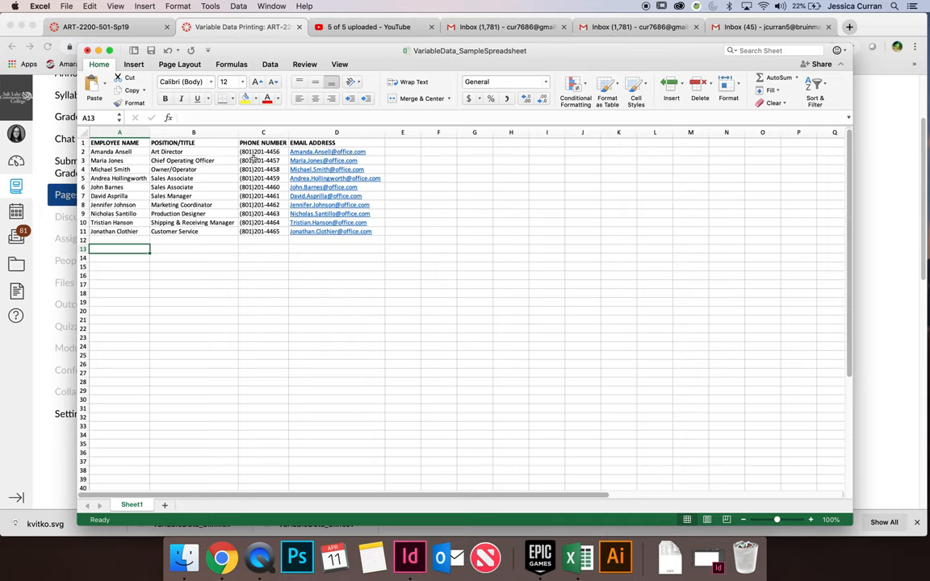
pyautogui.moveTo(316, 161)
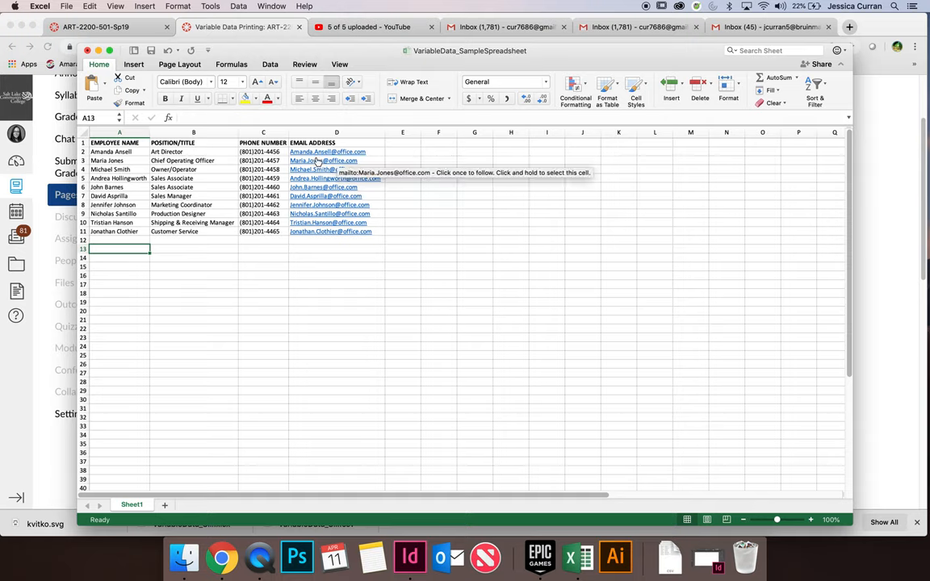
pyautogui.moveTo(243, 341)
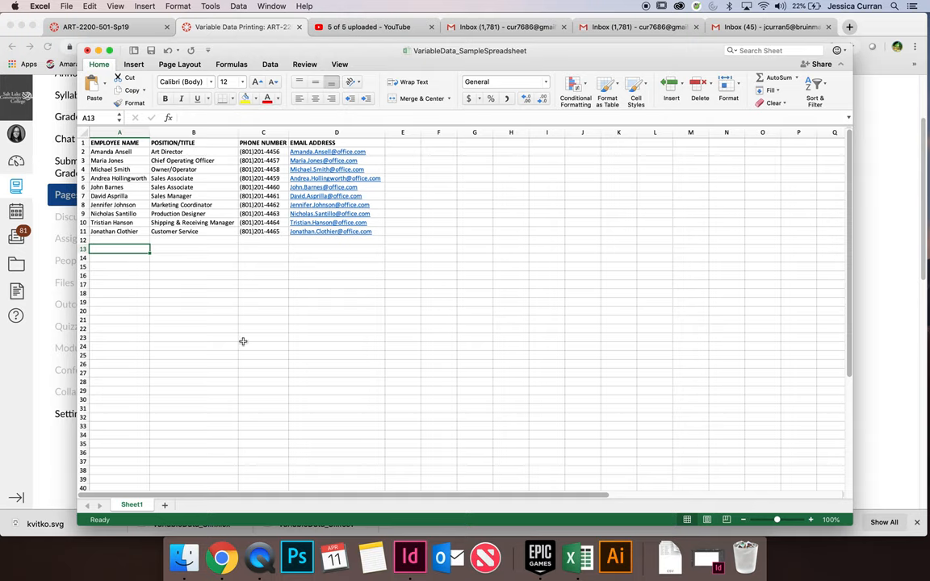
pyautogui.moveTo(243, 346)
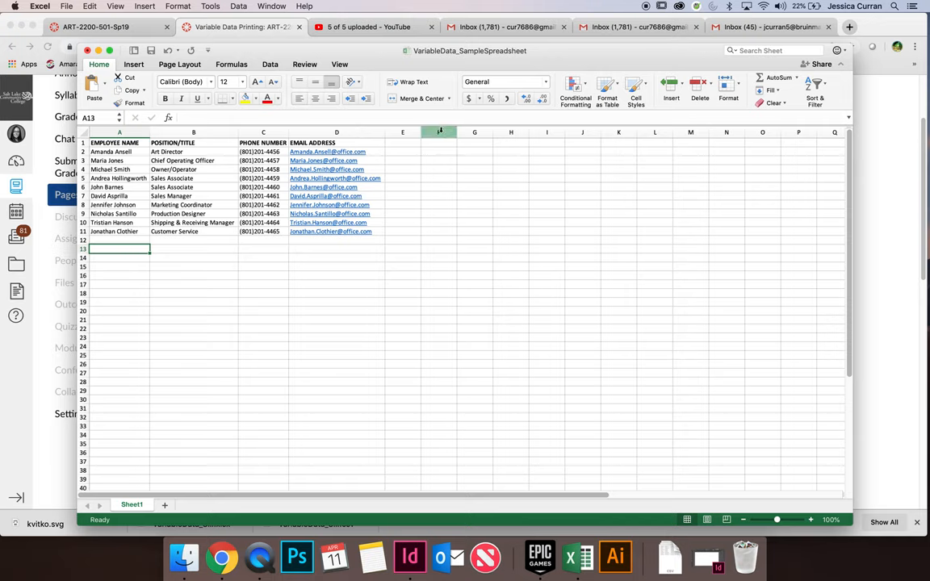
pyautogui.click(510, 132)
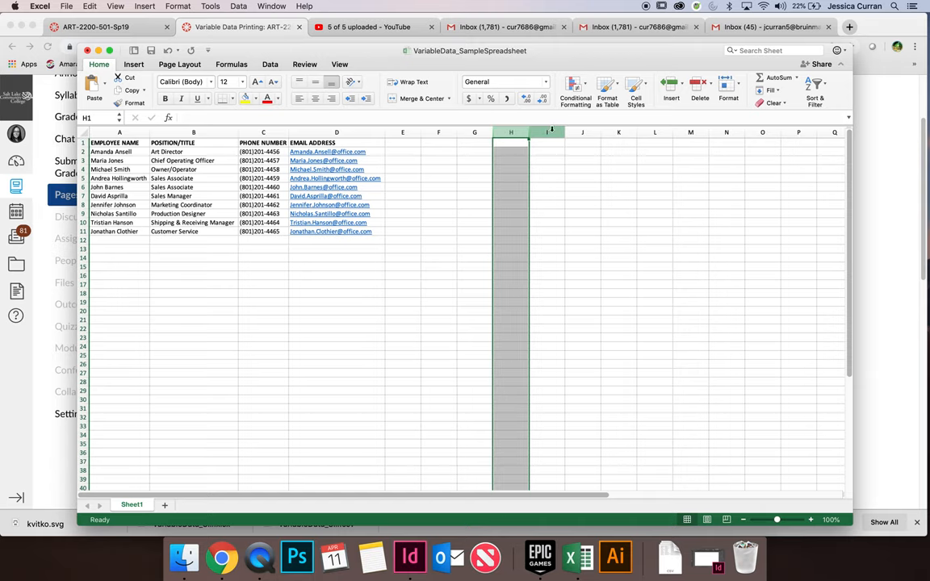
pyautogui.click(401, 131)
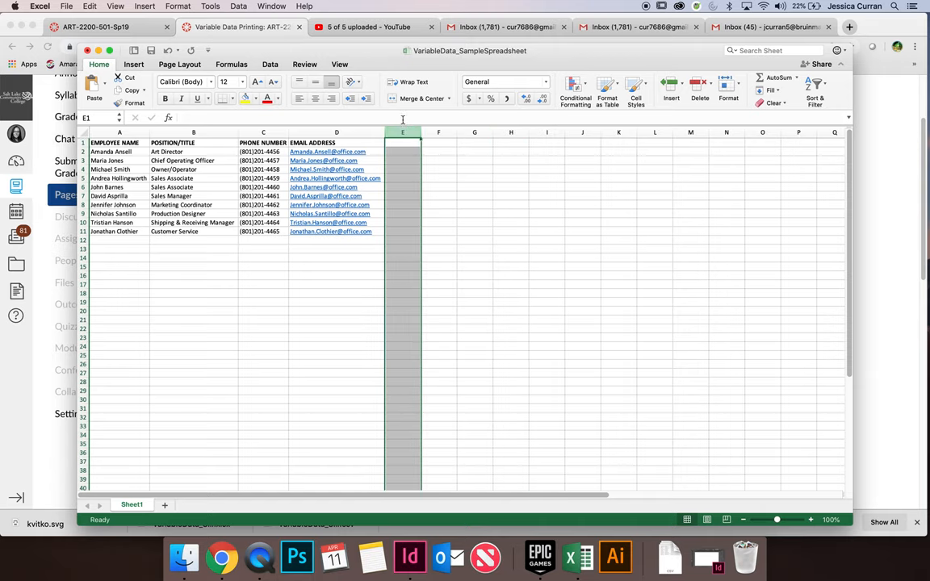
pyautogui.moveTo(407, 306)
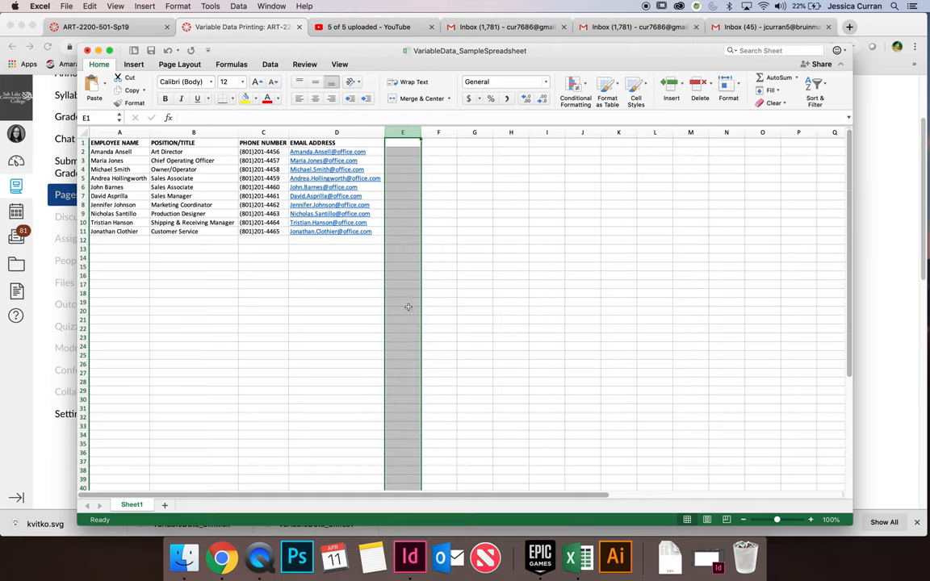
pyautogui.moveTo(330, 339)
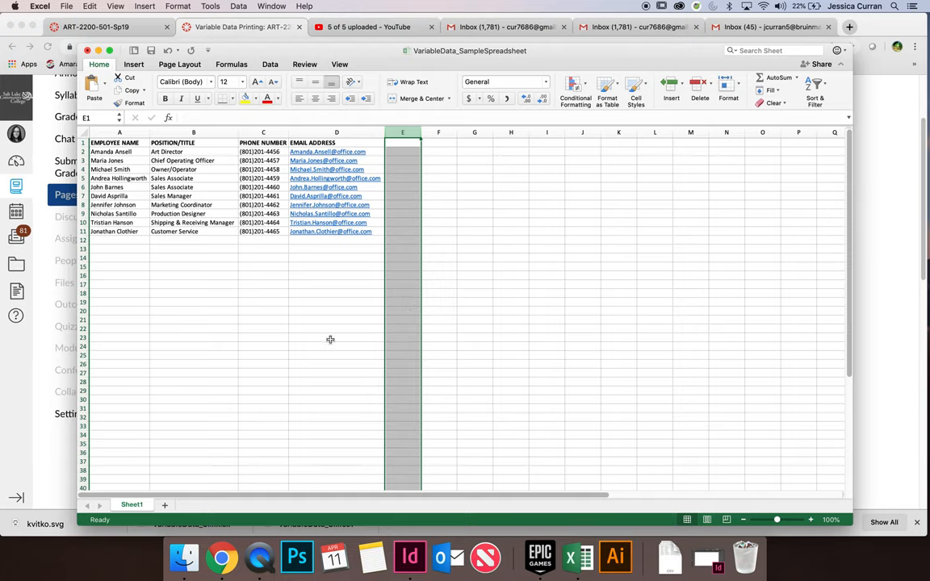
pyautogui.click(336, 337)
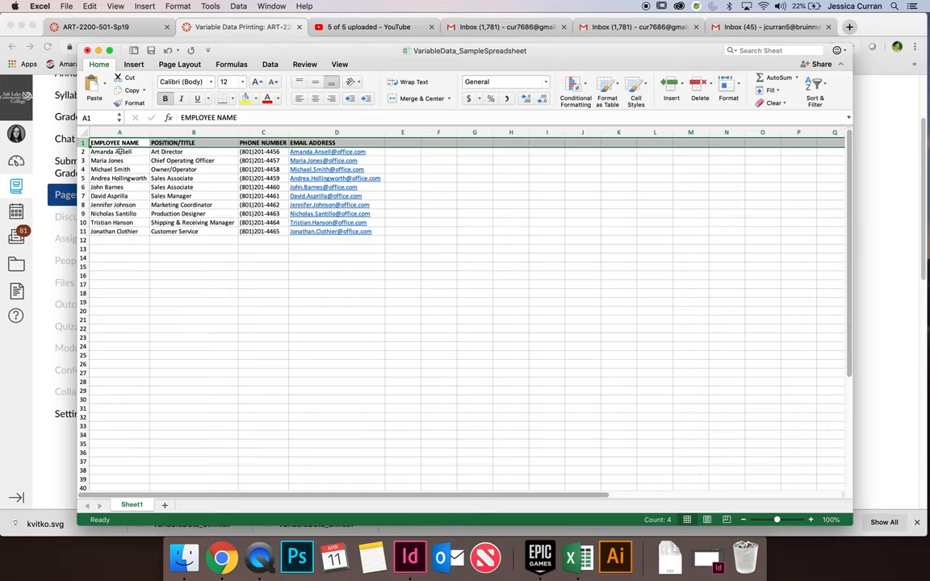
pyautogui.moveTo(177, 317)
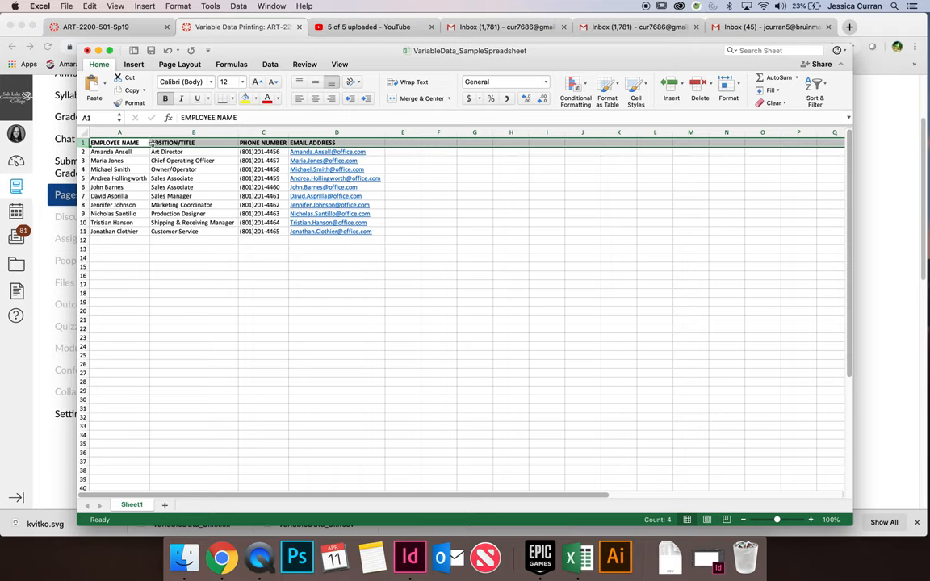
pyautogui.moveTo(211, 168)
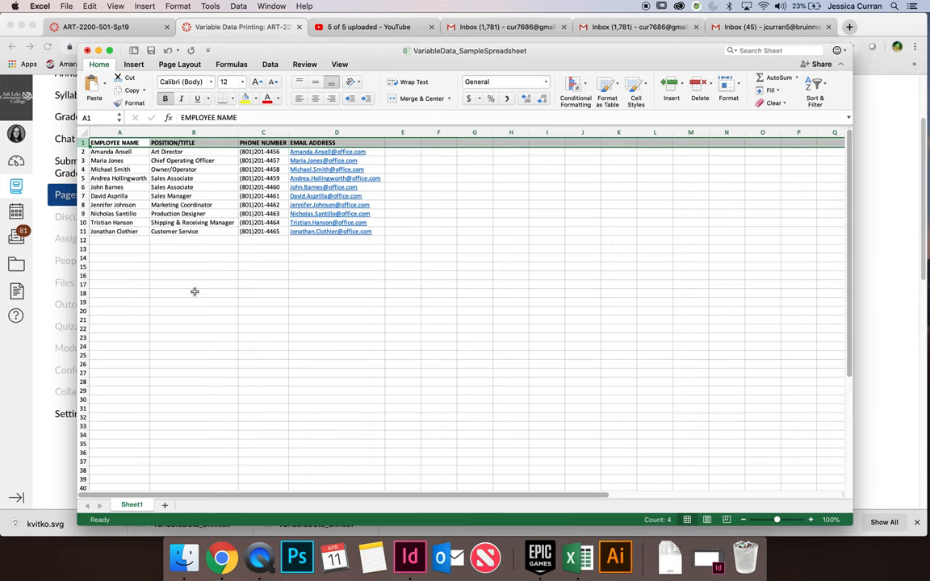
pyautogui.moveTo(181, 319)
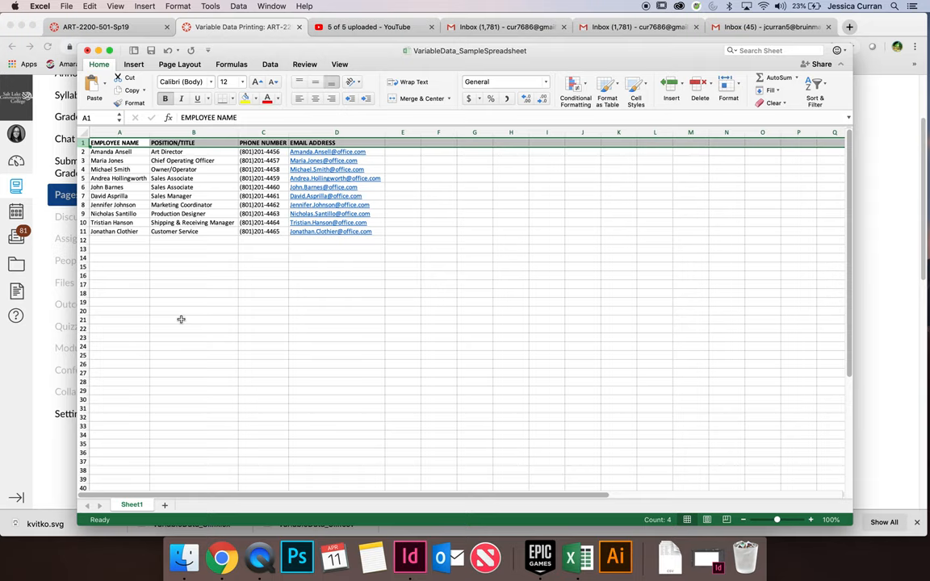
pyautogui.moveTo(123, 178)
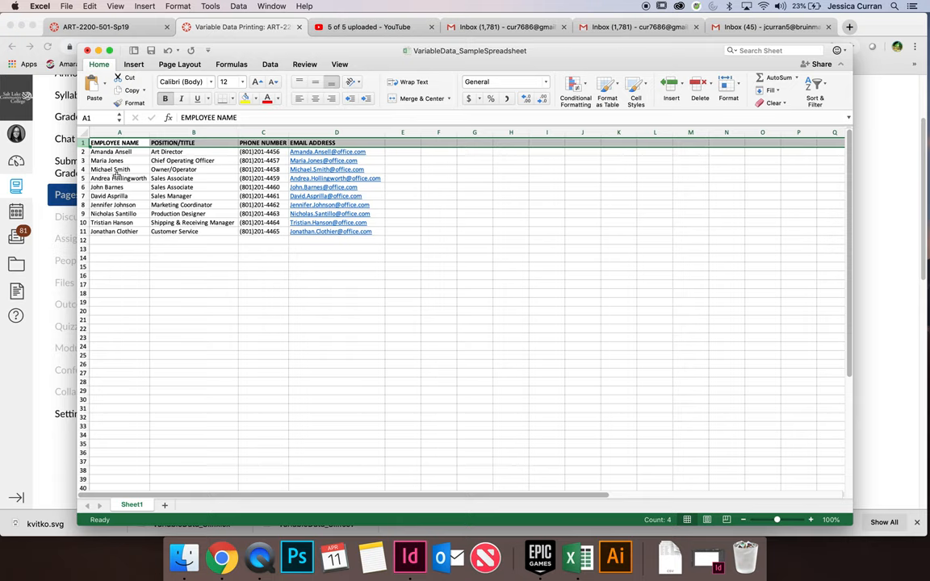
pyautogui.click(119, 178)
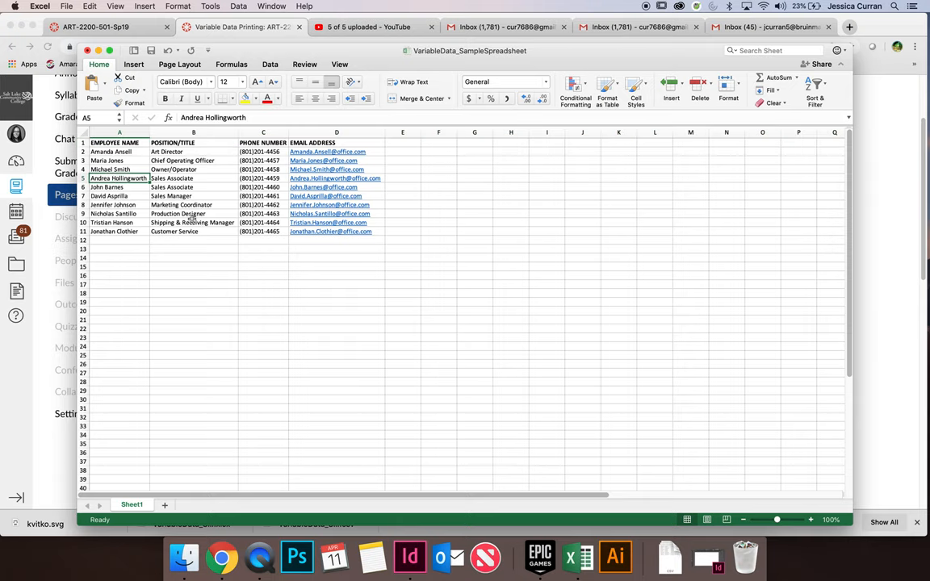
pyautogui.click(192, 222)
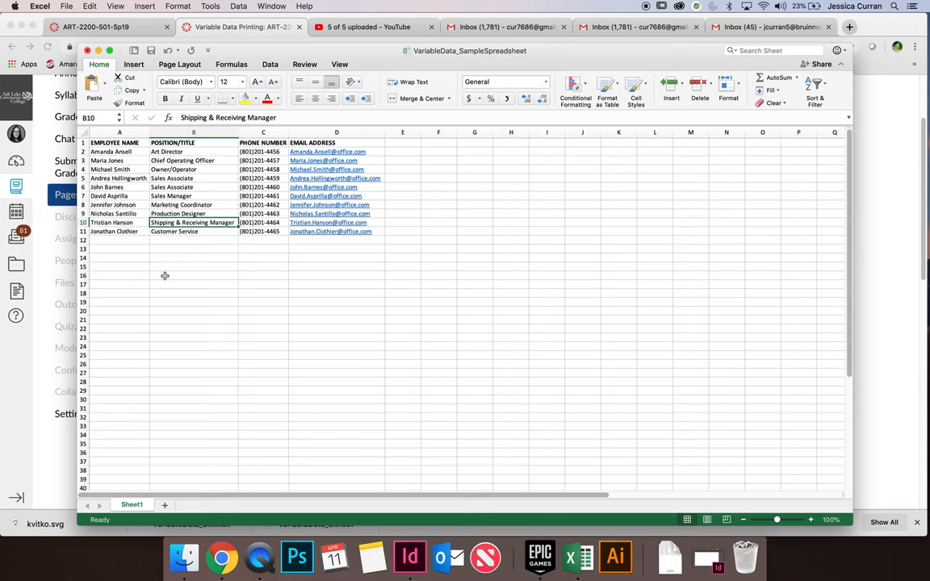
pyautogui.moveTo(168, 279)
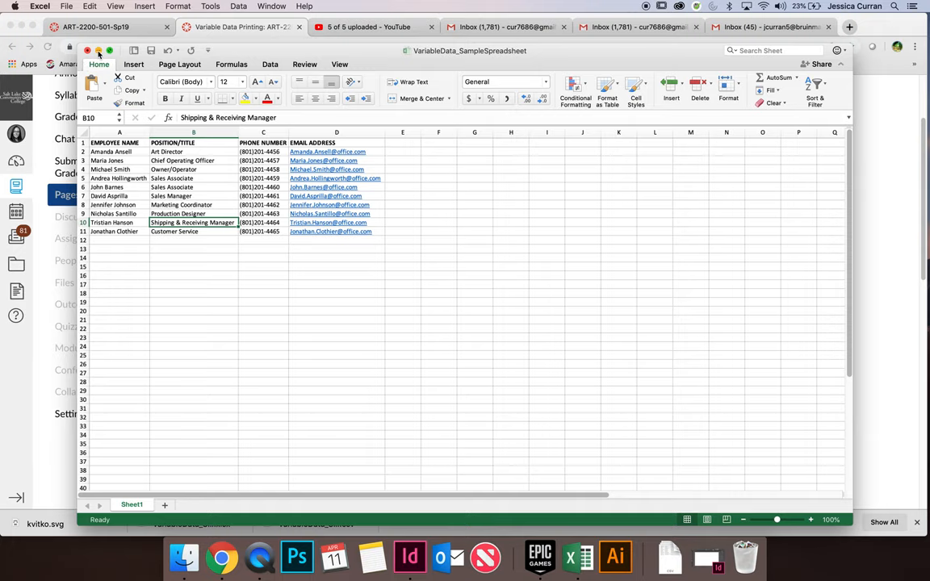
pyautogui.click(424, 557)
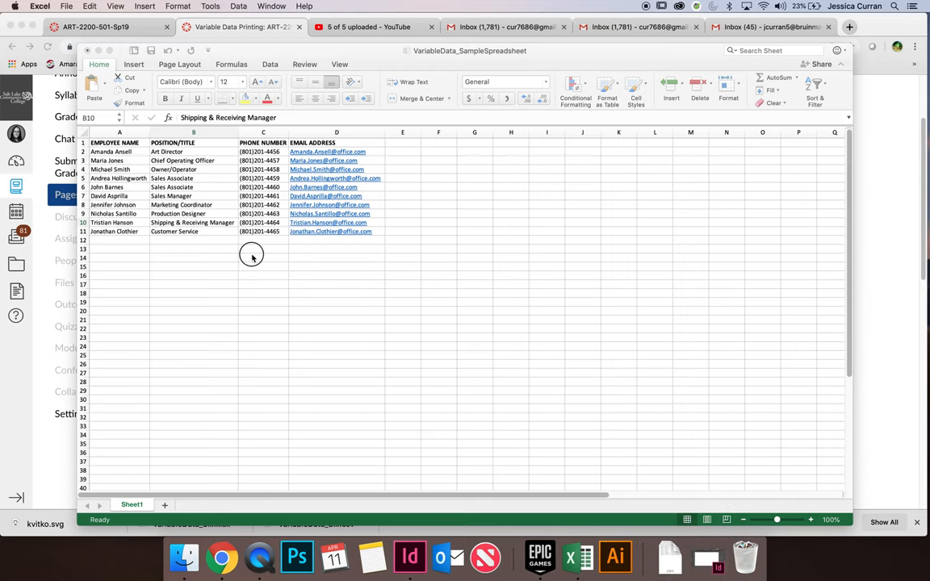
pyautogui.click(192, 222)
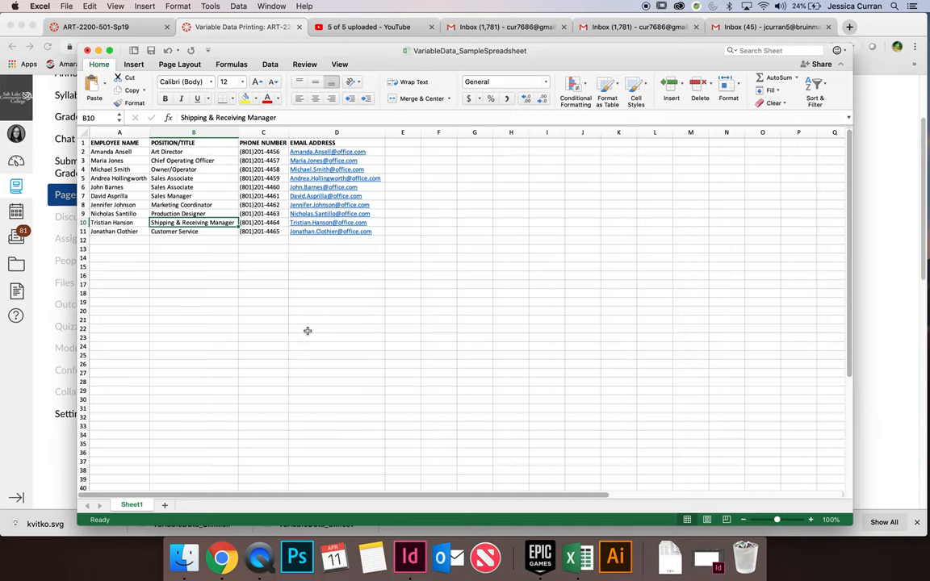
pyautogui.moveTo(288, 312)
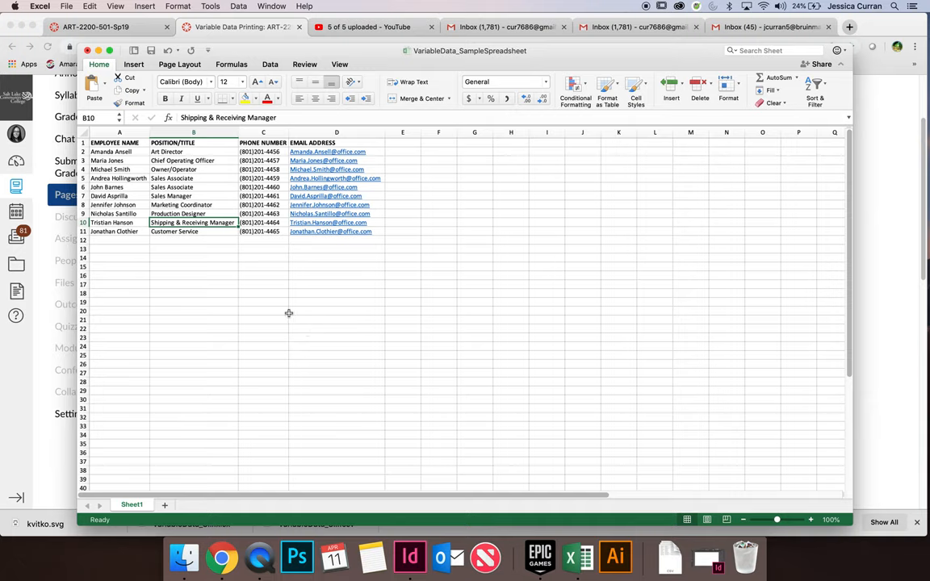